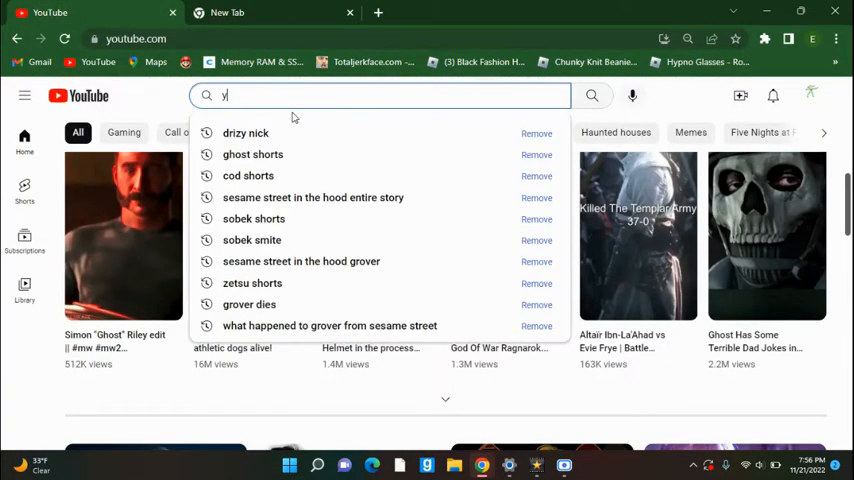
# Search YouTube for "yub" and open the YuB channel page.
pyautogui.write('yub')
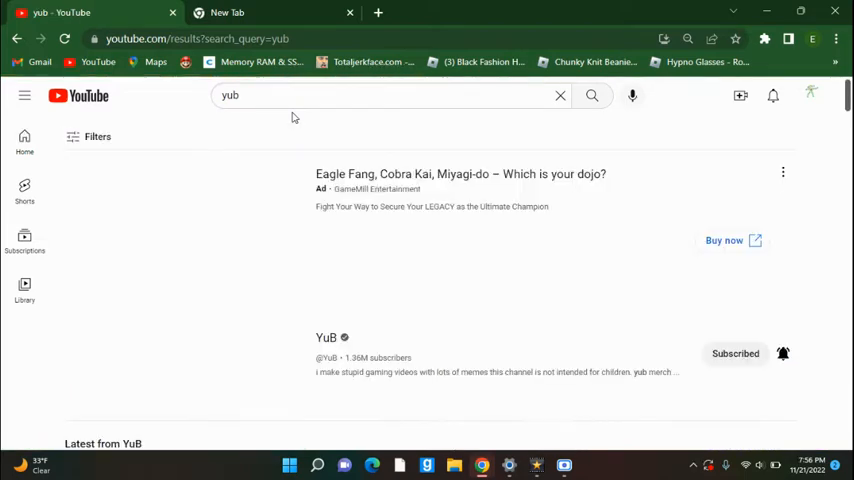
pyautogui.scroll(-3)
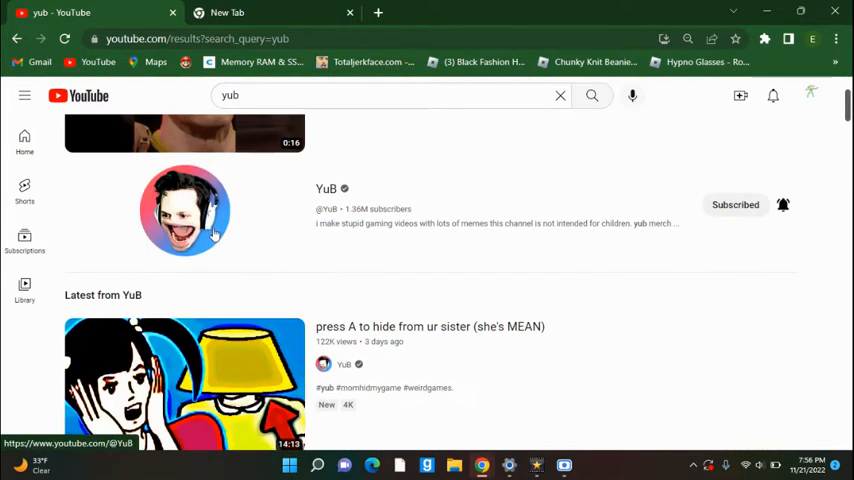
pyautogui.click(184, 210)
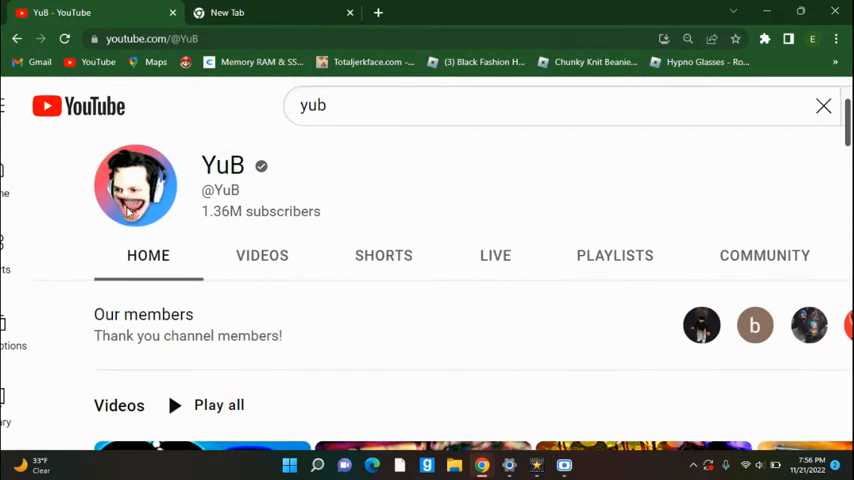
pyautogui.scroll(-3)
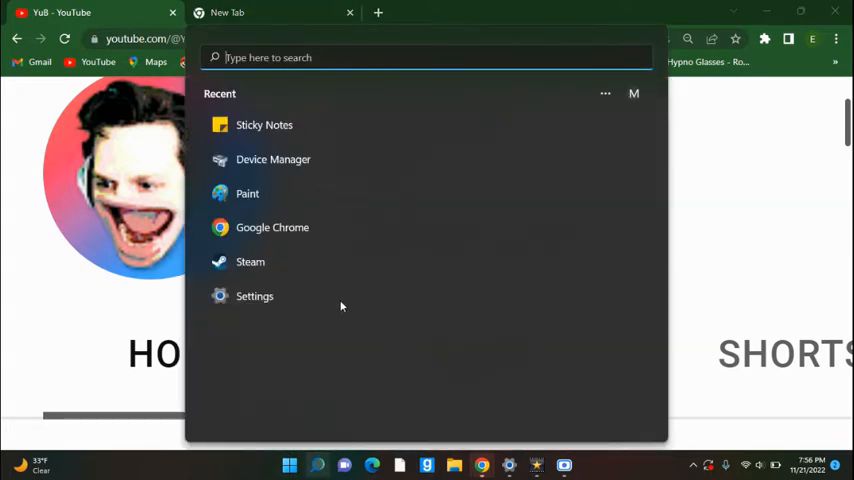
pyautogui.moveTo(304, 200)
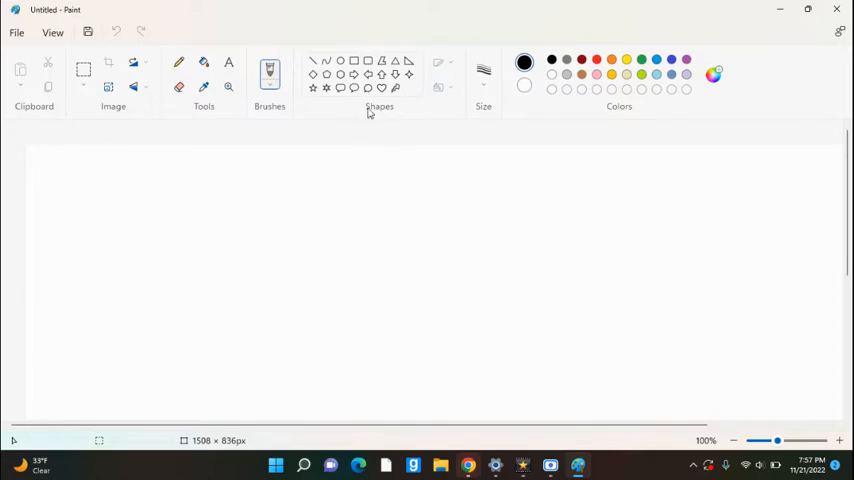
pyautogui.moveTo(528, 40)
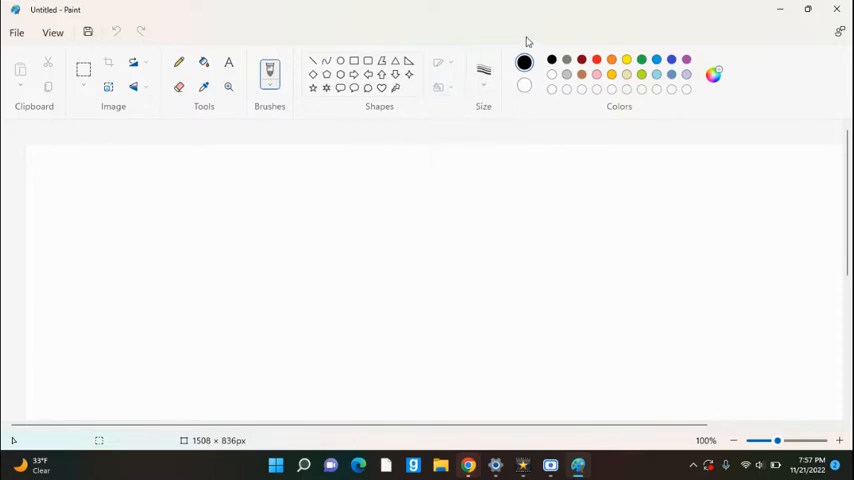
# Fill the canvas black, pick the Pencil and restore the window down over YouTube.
pyautogui.click(548, 150)
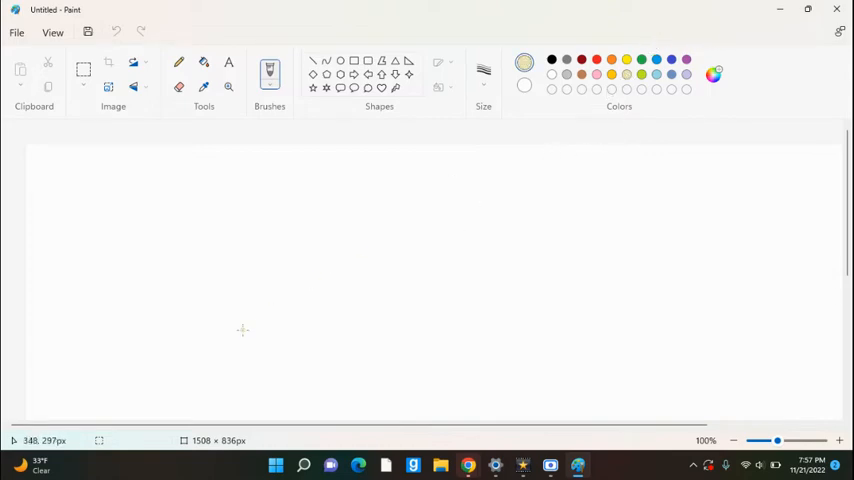
pyautogui.moveTo(444, 268)
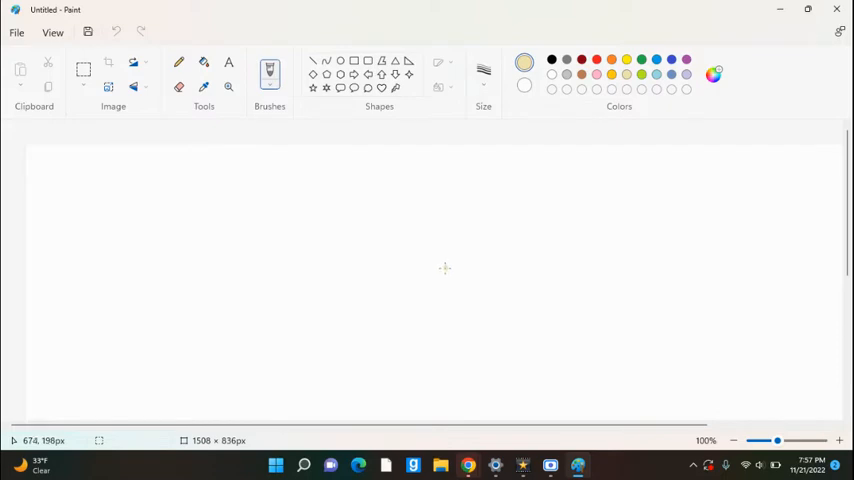
pyautogui.moveTo(436, 272)
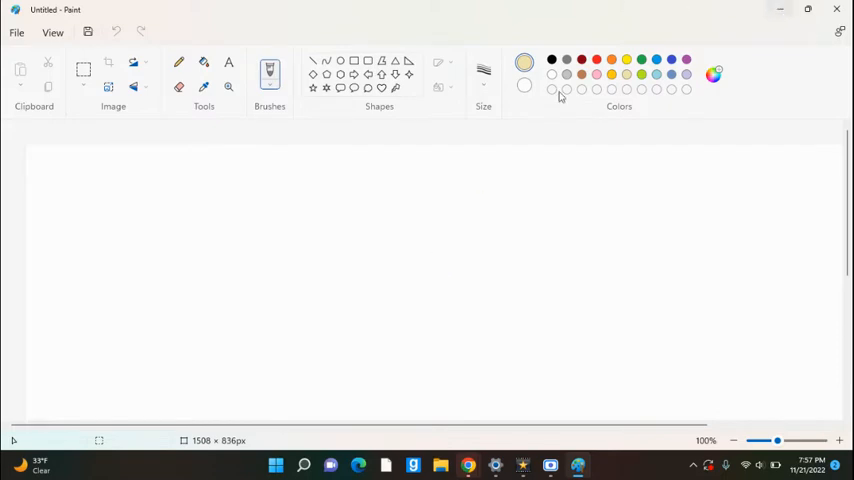
pyautogui.click(204, 60)
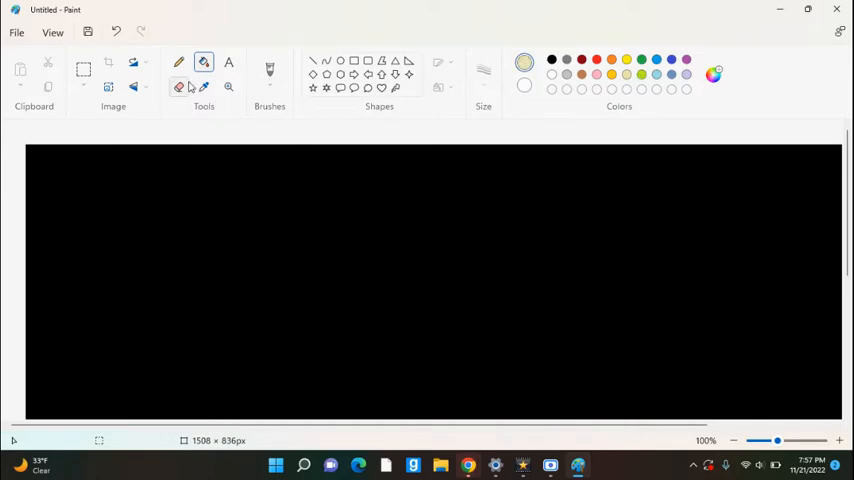
pyautogui.click(180, 62)
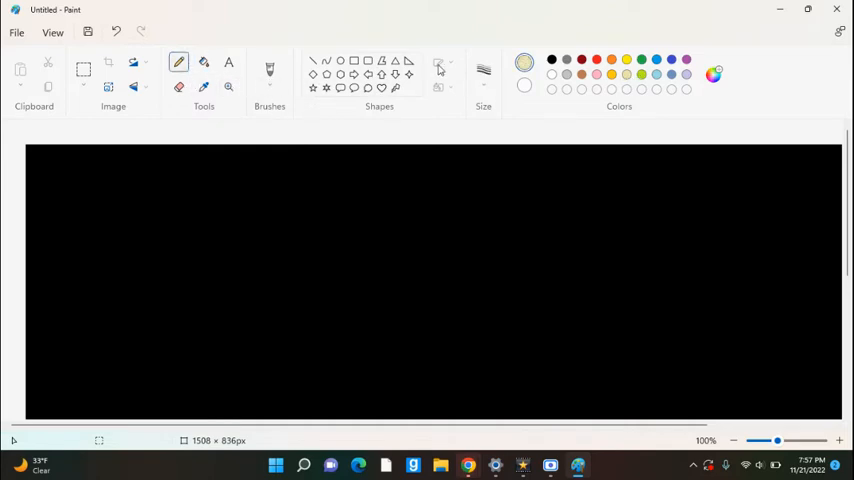
pyautogui.moveTo(242, 122)
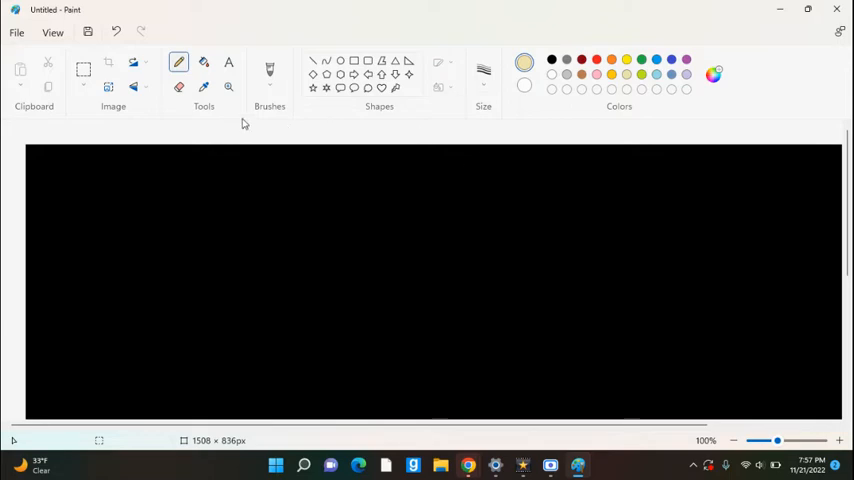
pyautogui.click(204, 84)
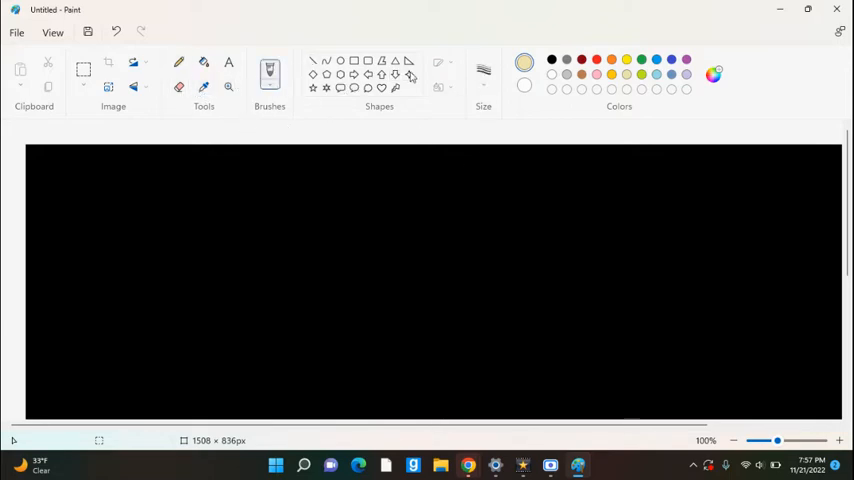
pyautogui.moveTo(738, 8)
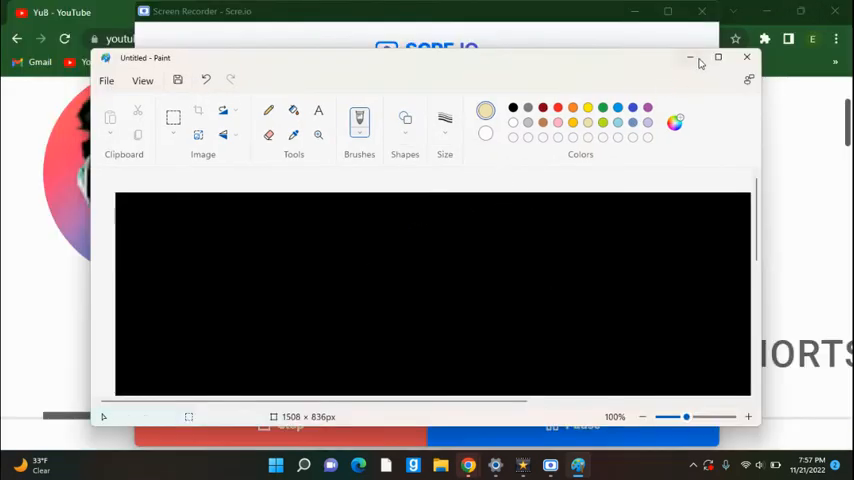
# Draw a cream face outline with a pink mouth on the black canvas.
pyautogui.click(744, 56)
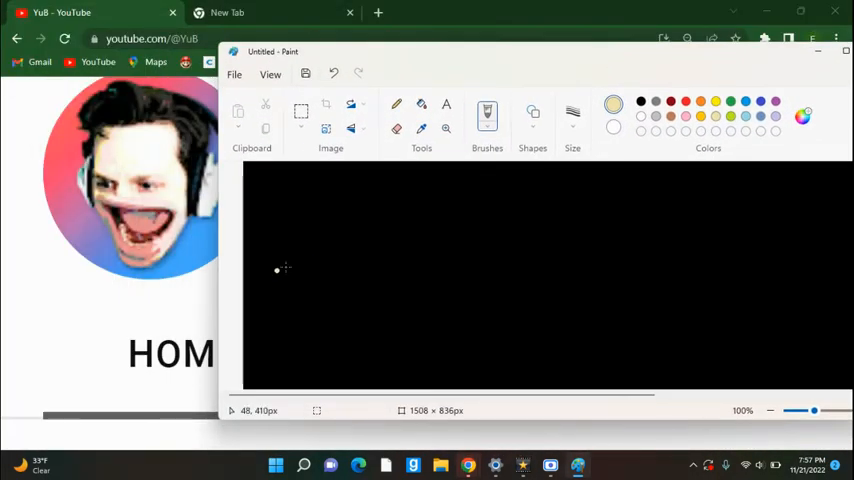
pyautogui.moveTo(448, 212)
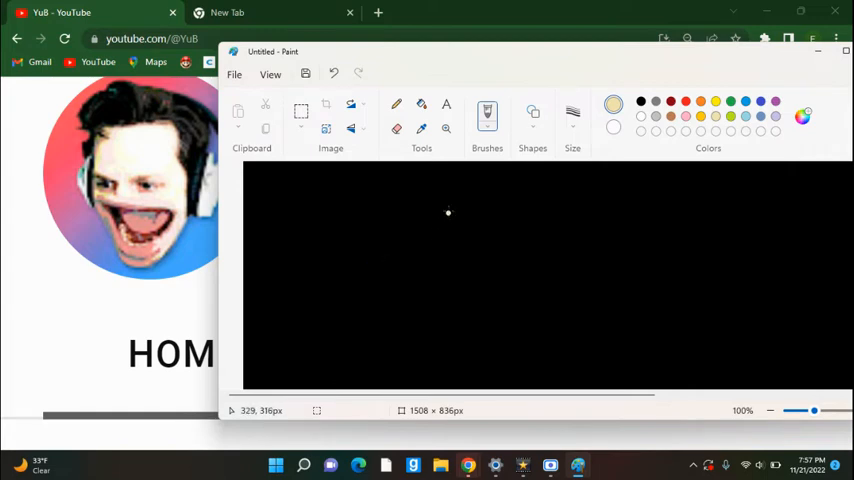
pyautogui.moveTo(452, 204); pyautogui.dragTo(516, 202)
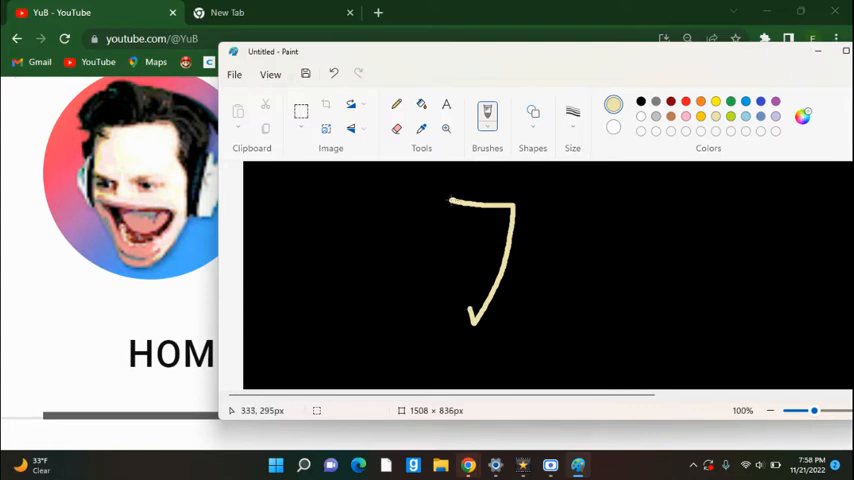
pyautogui.moveTo(450, 200); pyautogui.dragTo(420, 264)
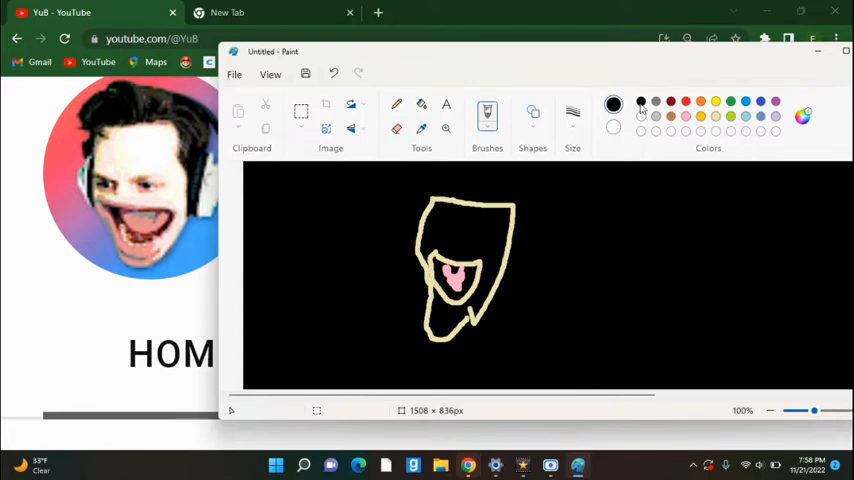
# Pick white from the Colors palette for the teeth and eyes.
pyautogui.click(572, 120)
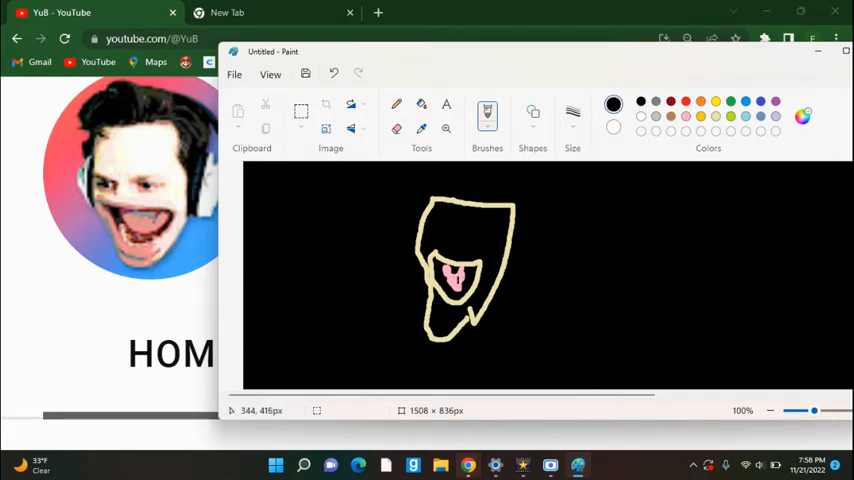
pyautogui.moveTo(364, 278)
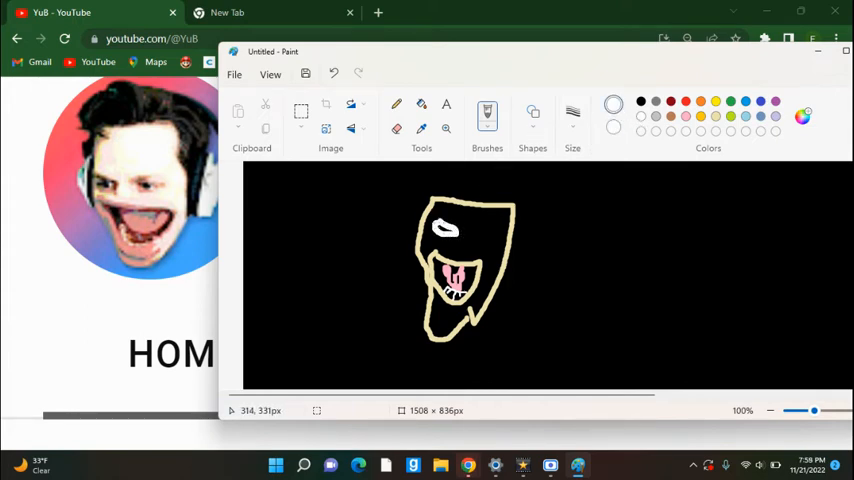
pyautogui.moveTo(476, 228)
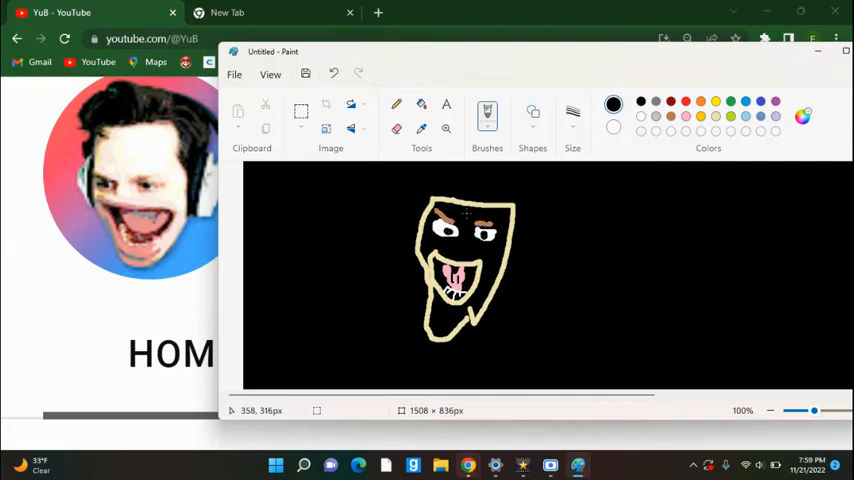
pyautogui.moveTo(462, 212)
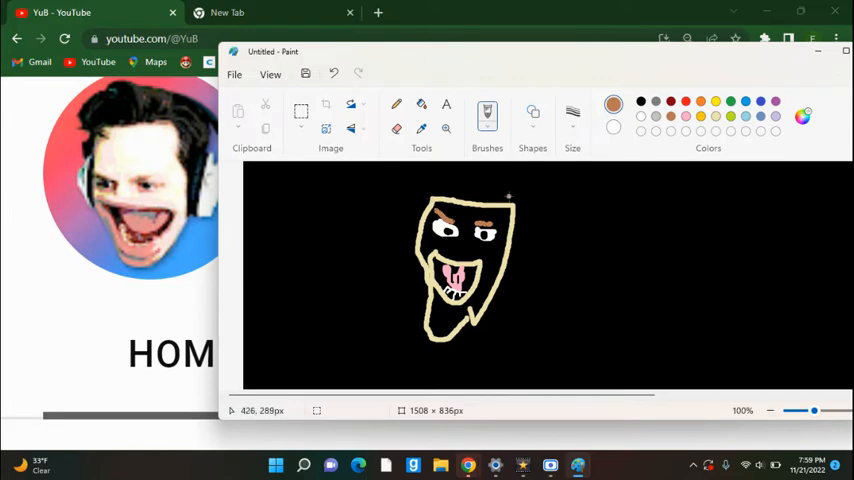
# Draw brown hair on the head, then white headphones around it.
pyautogui.moveTo(504, 210); pyautogui.dragTo(524, 224)
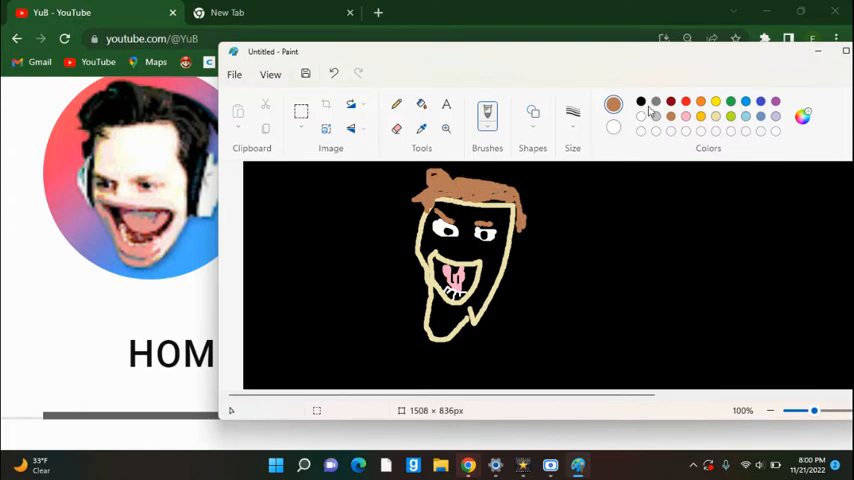
pyautogui.click(640, 104)
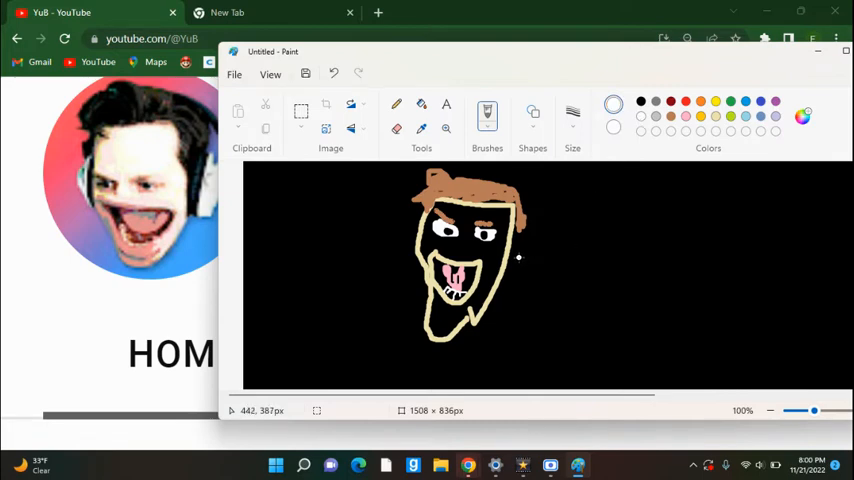
pyautogui.moveTo(520, 248); pyautogui.dragTo(548, 238)
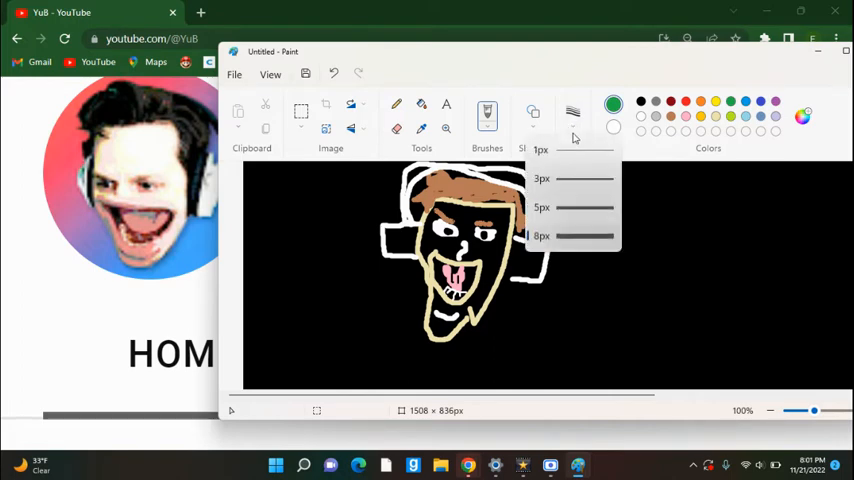
pyautogui.click(486, 112)
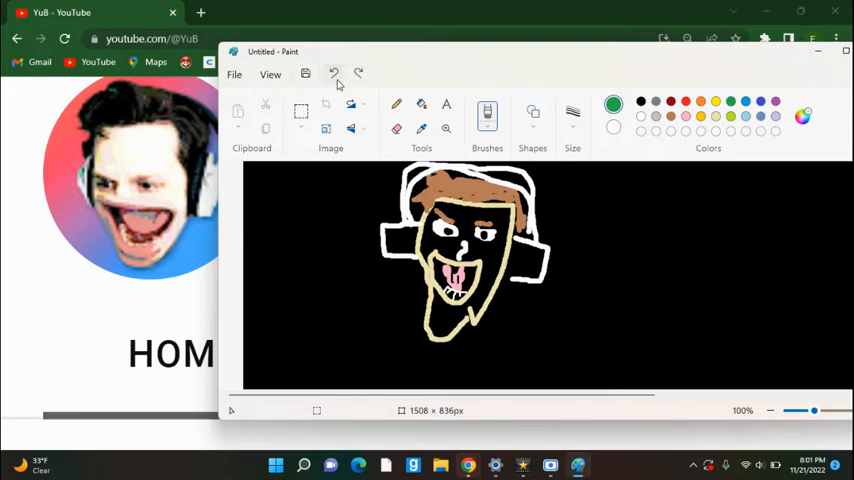
pyautogui.click(334, 74)
pyautogui.write('ydr')
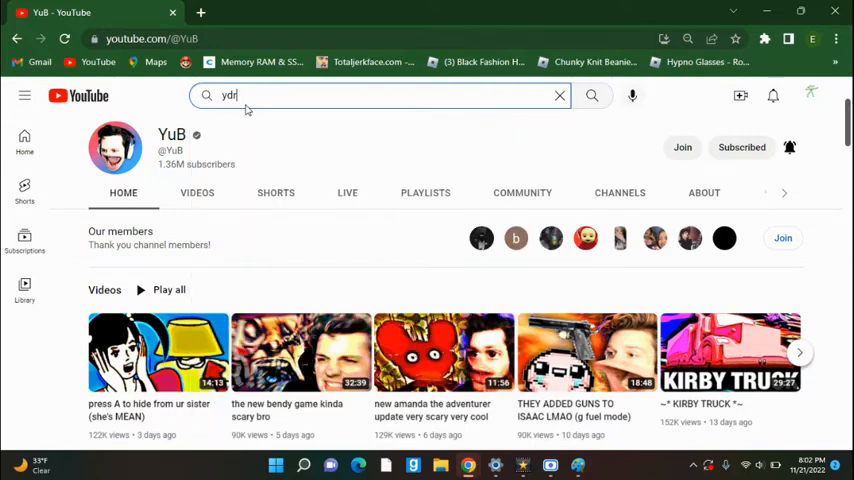
# Search YouTube for "drizy nick" and open the TT_Drizy Nick Gaming channel to view its logo.
pyautogui.press('Backspace')
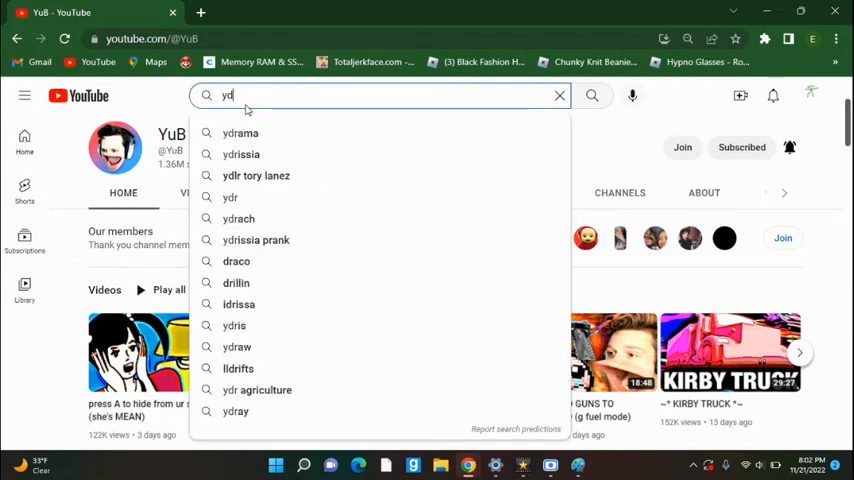
pyautogui.write('drizzy')
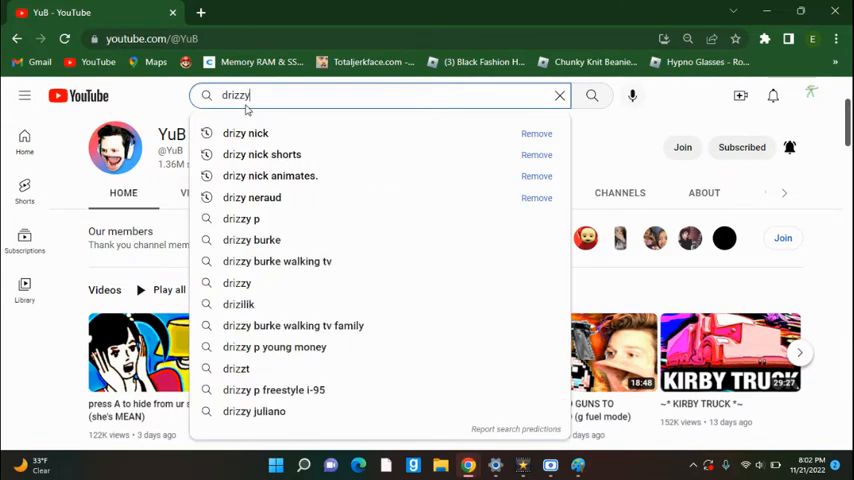
pyautogui.press('Backspace')
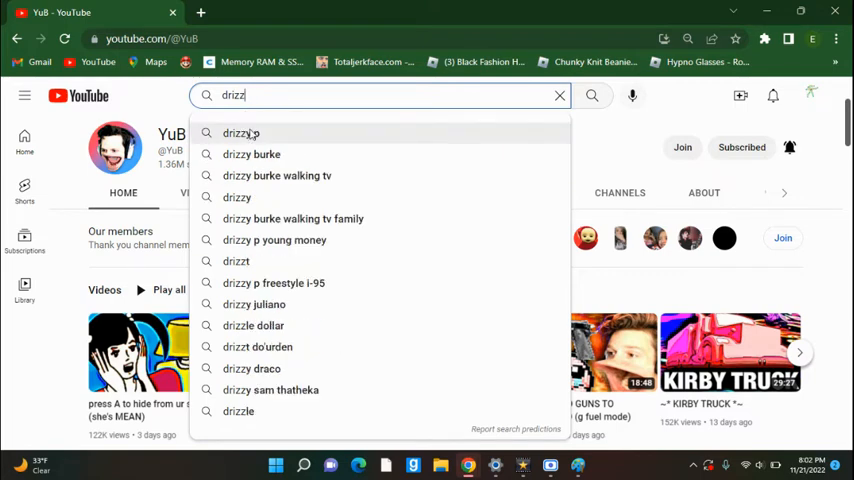
pyautogui.press('Backspace')
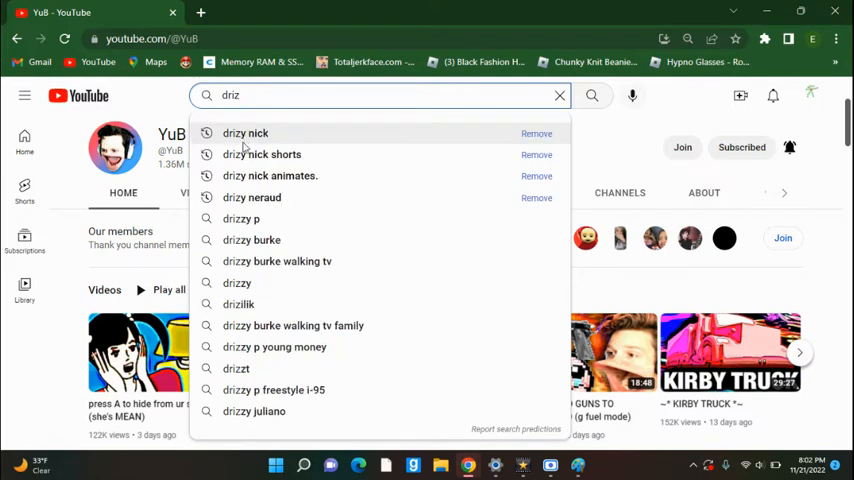
pyautogui.click(244, 132)
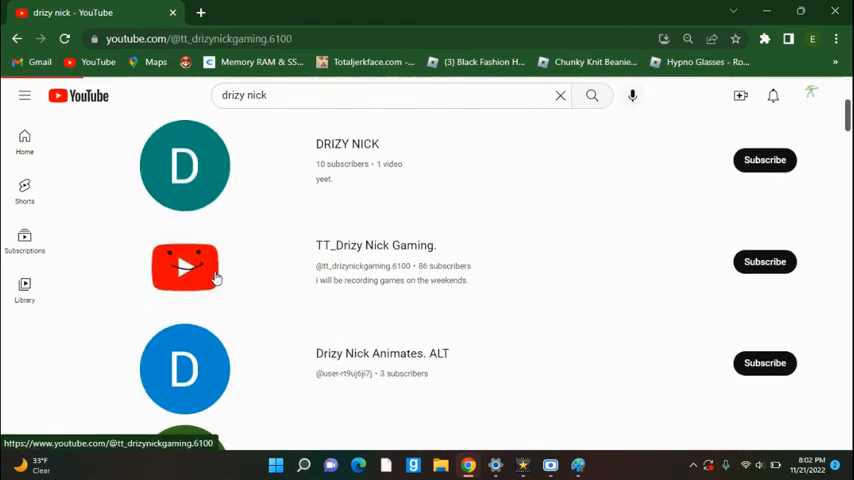
pyautogui.click(184, 264)
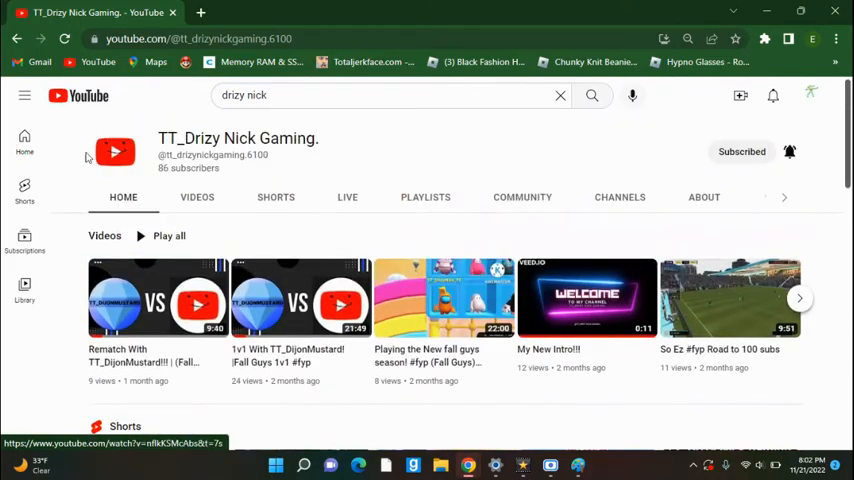
pyautogui.scroll(-3)
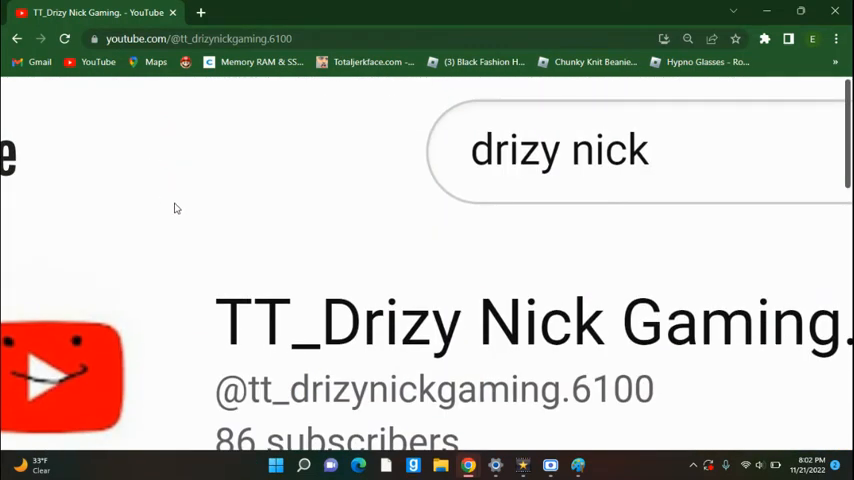
pyautogui.scroll(-3)
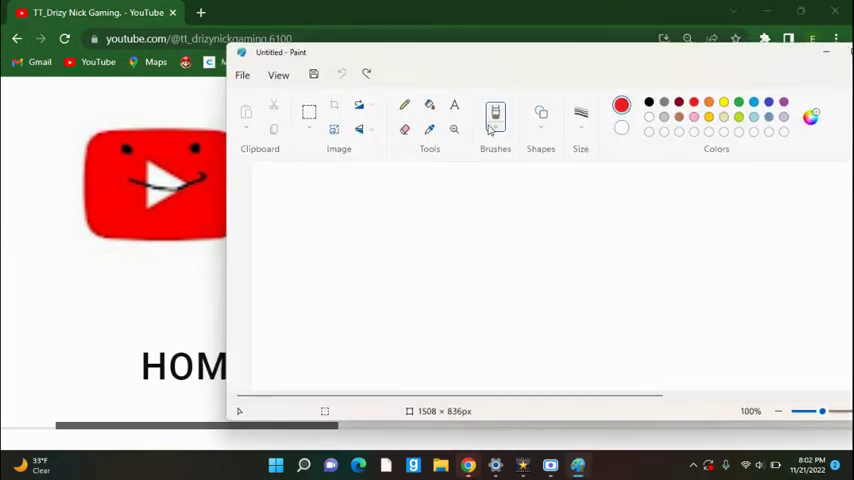
# On a new canvas, draw a red rectangle for the logo with the brush.
pyautogui.click(496, 120)
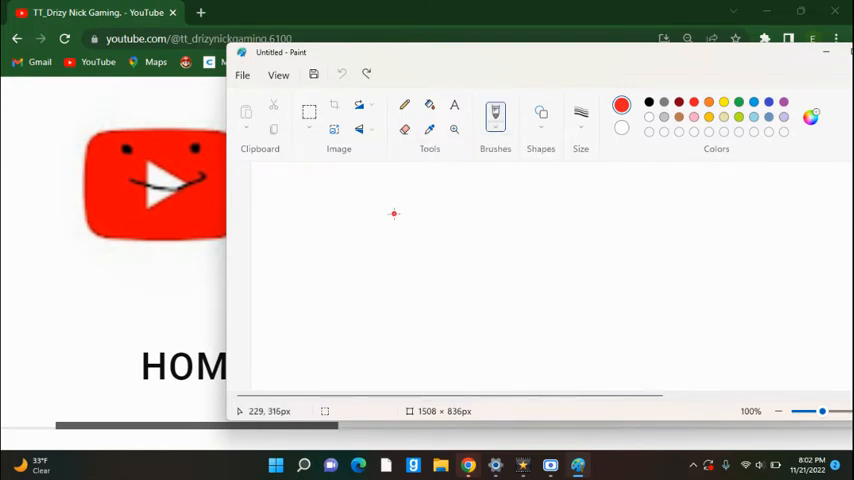
pyautogui.click(580, 118)
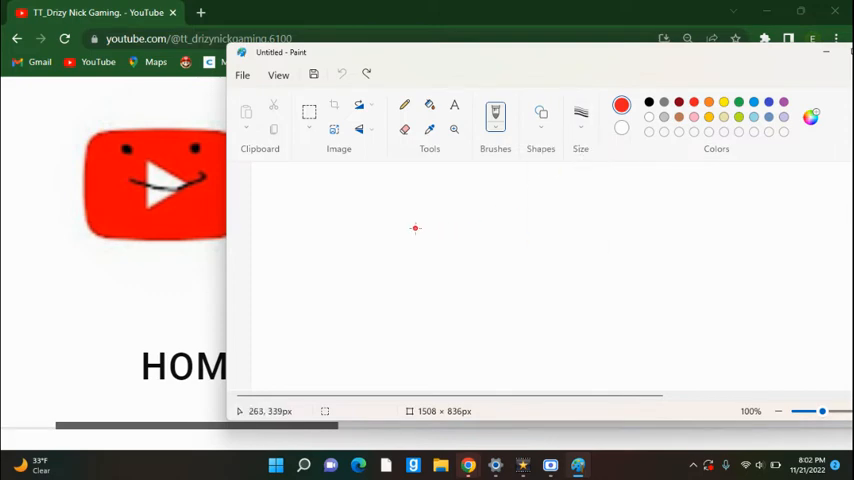
pyautogui.moveTo(416, 228); pyautogui.dragTo(596, 220)
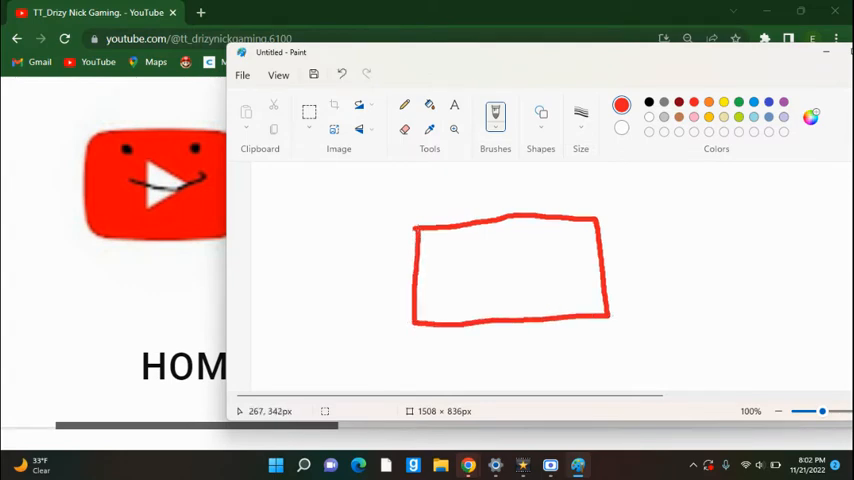
pyautogui.click(644, 104)
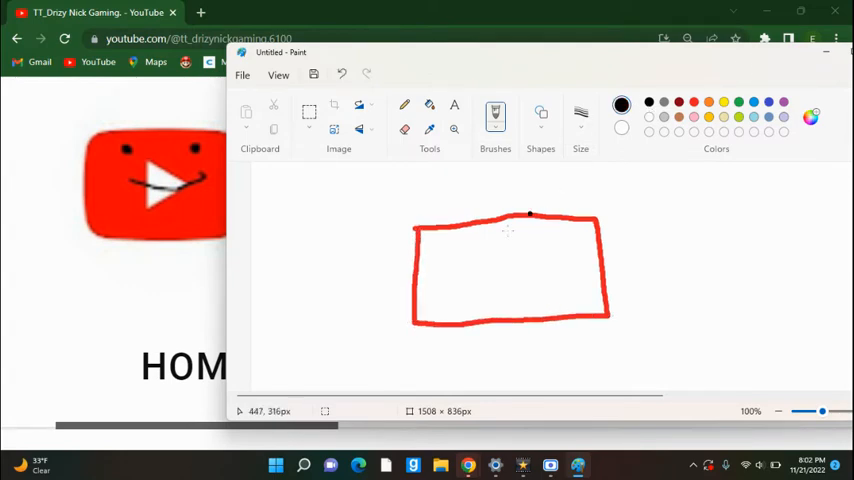
# Add black eyes and a smiling play-symbol mouth, then scribble red inside the box.
pyautogui.moveTo(480, 264); pyautogui.dragTo(528, 278)
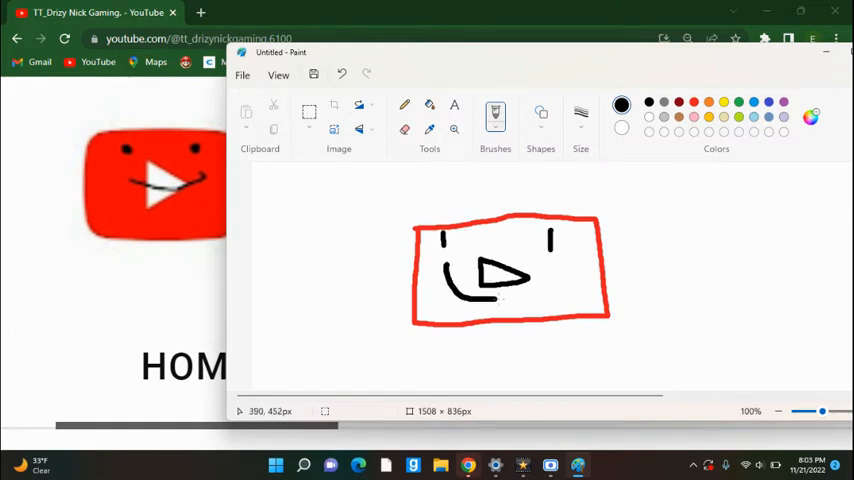
pyautogui.moveTo(470, 300); pyautogui.dragTo(520, 300)
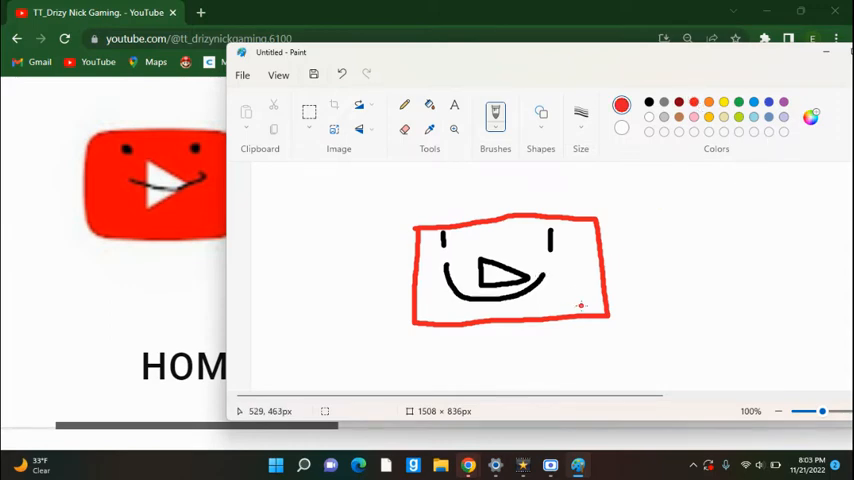
pyautogui.moveTo(576, 256); pyautogui.dragTo(578, 296)
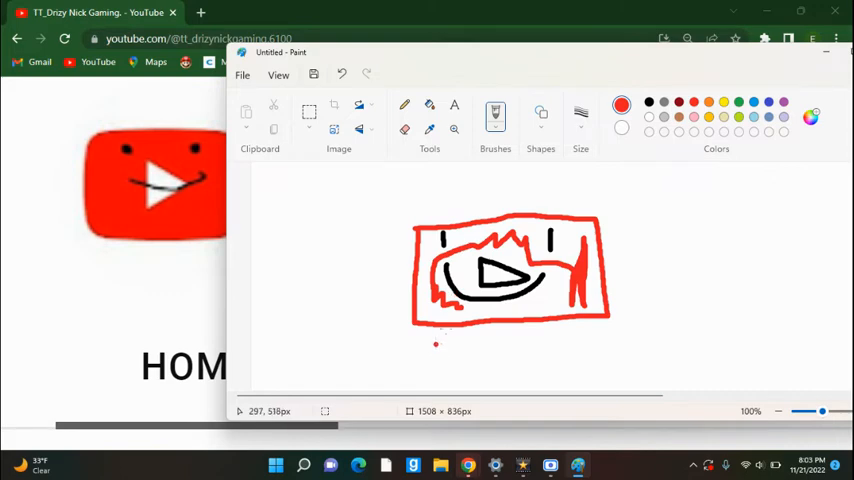
pyautogui.click(646, 104)
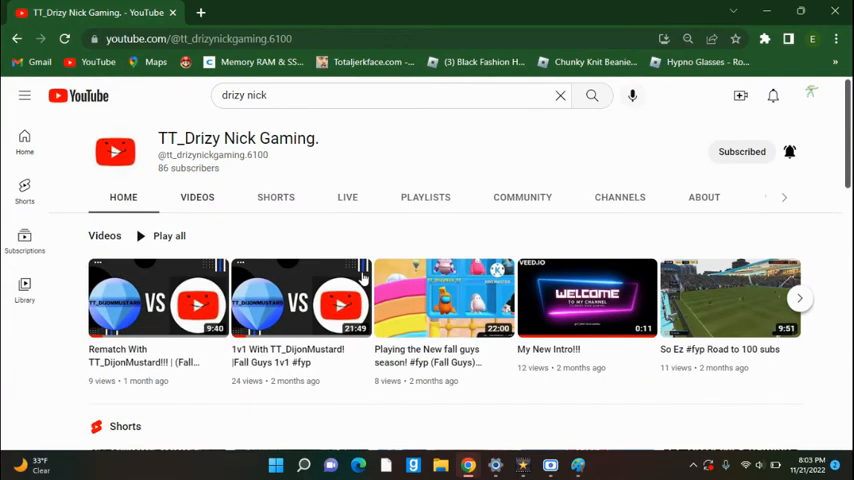
# Leave the TT_Drizy Nick Gaming page for the next creator's channel.
pyautogui.scroll(-3)
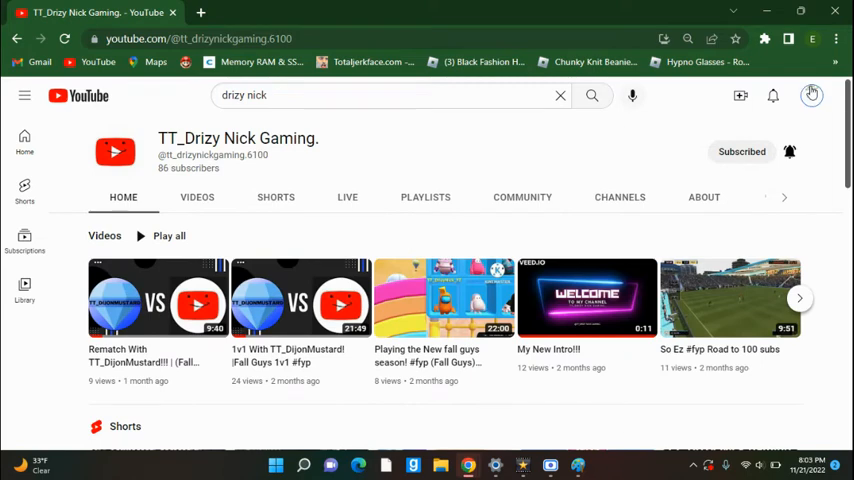
pyautogui.click(812, 96)
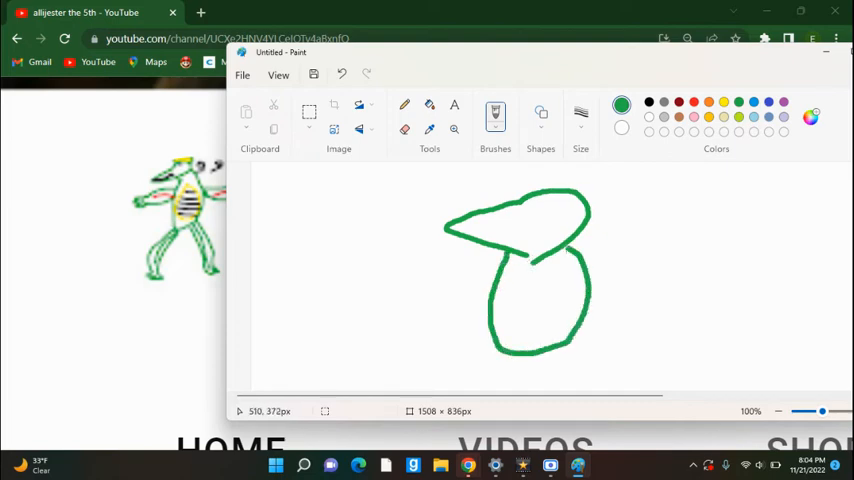
# Draw the green creature's arms, undo them, and redraw the right and left arms.
pyautogui.moveTo(588, 268); pyautogui.dragTo(678, 240)
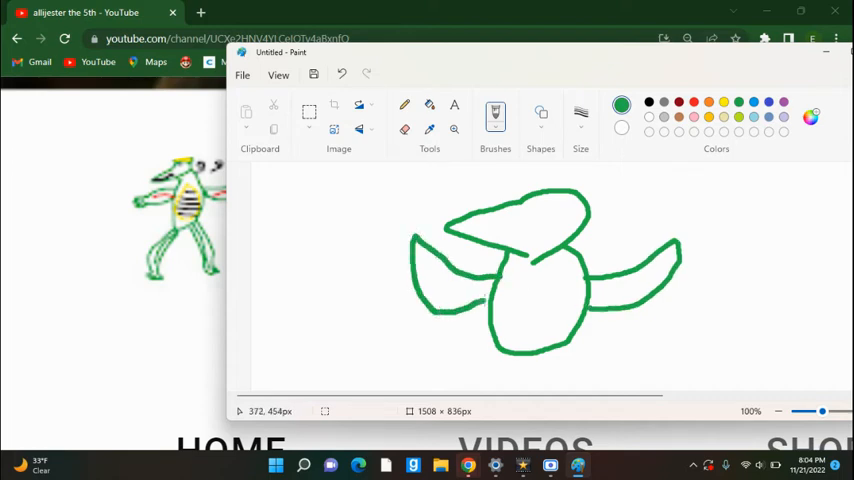
pyautogui.click(342, 74)
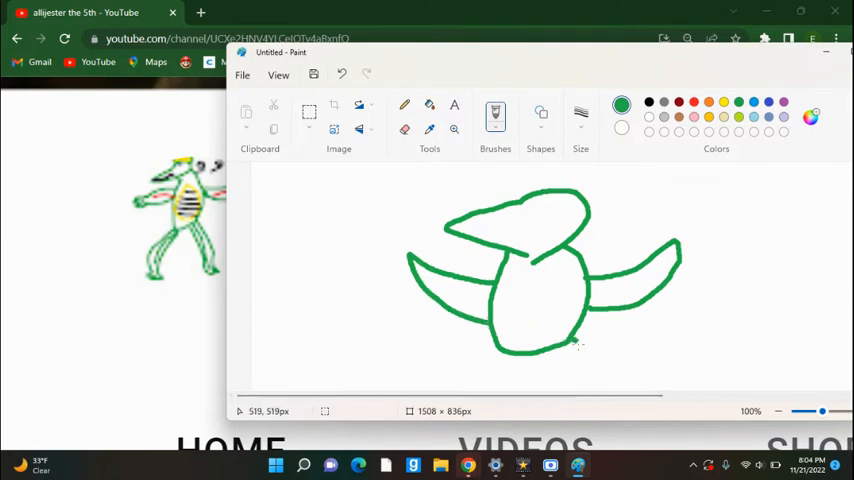
pyautogui.moveTo(576, 350); pyautogui.dragTo(600, 390)
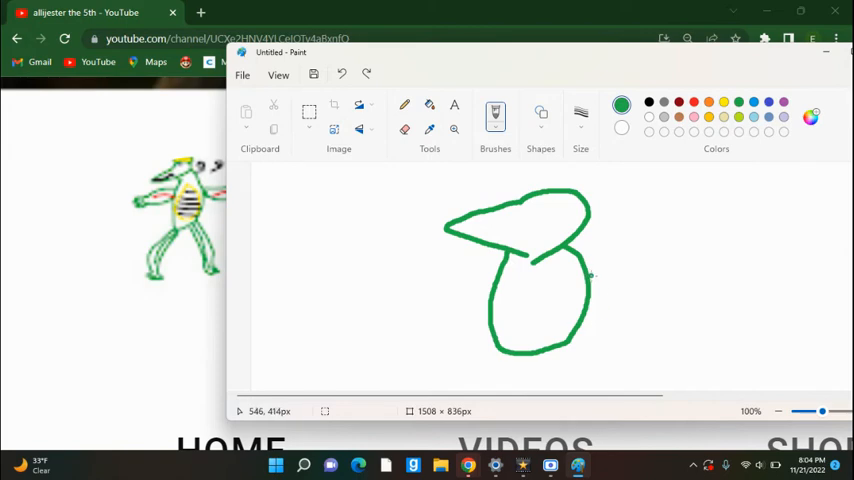
pyautogui.moveTo(590, 270); pyautogui.dragTo(680, 240)
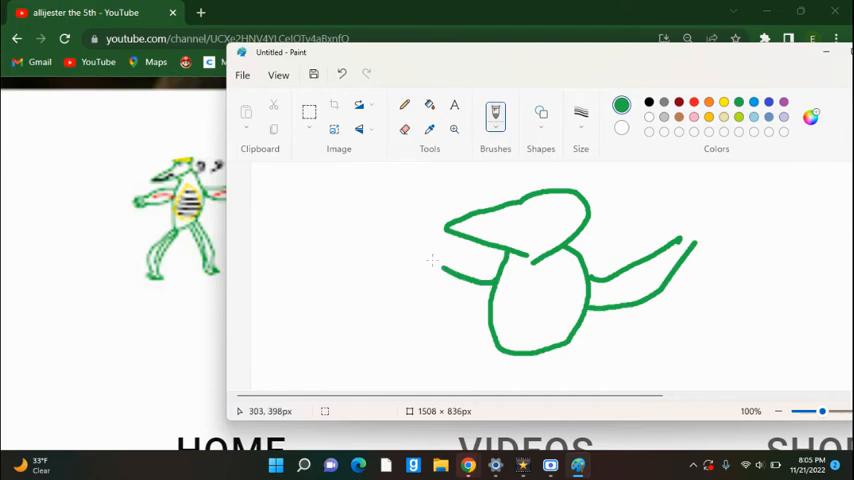
pyautogui.moveTo(410, 244); pyautogui.dragTo(470, 310)
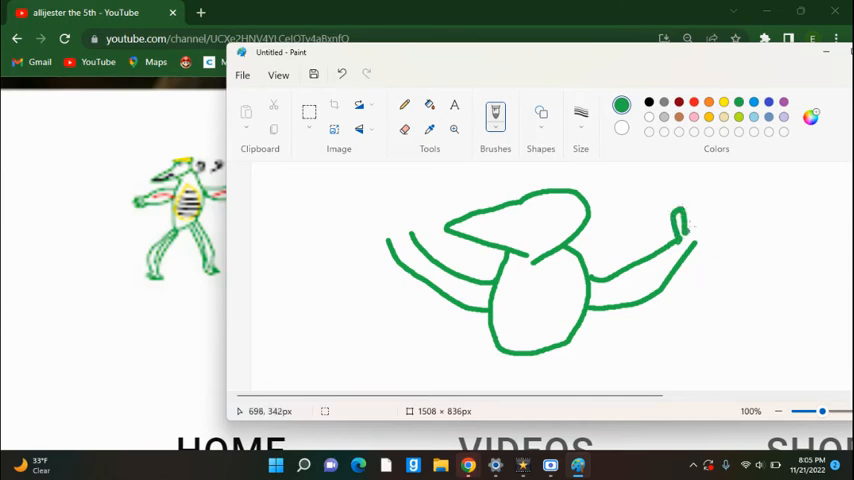
# Add fingers to both hands and draw the creature's legs.
pyautogui.moveTo(684, 224); pyautogui.dragTo(720, 240)
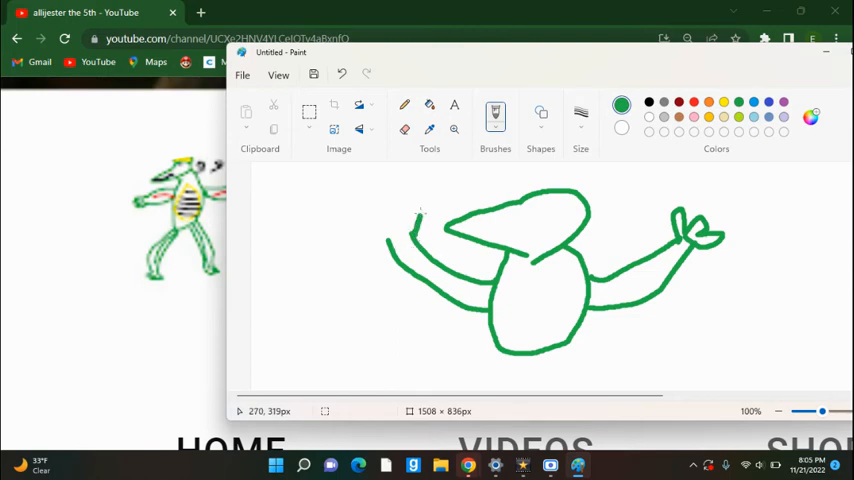
pyautogui.moveTo(420, 210); pyautogui.dragTo(384, 236)
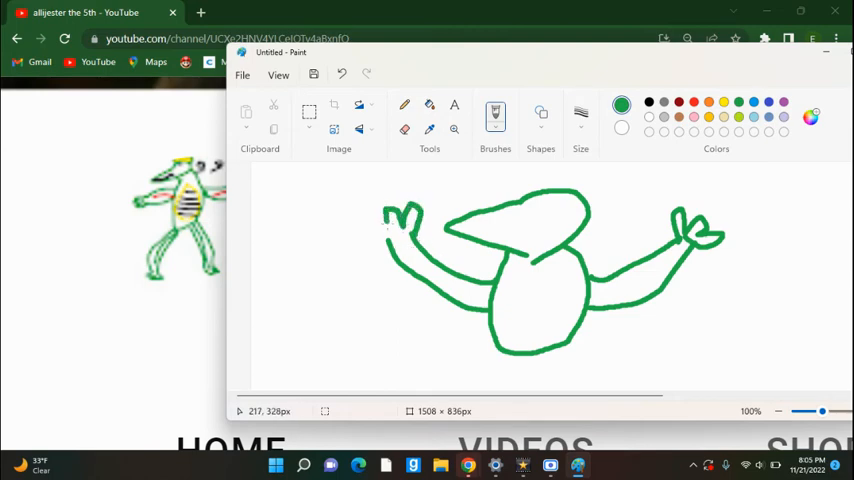
pyautogui.moveTo(384, 212); pyautogui.dragTo(372, 228)
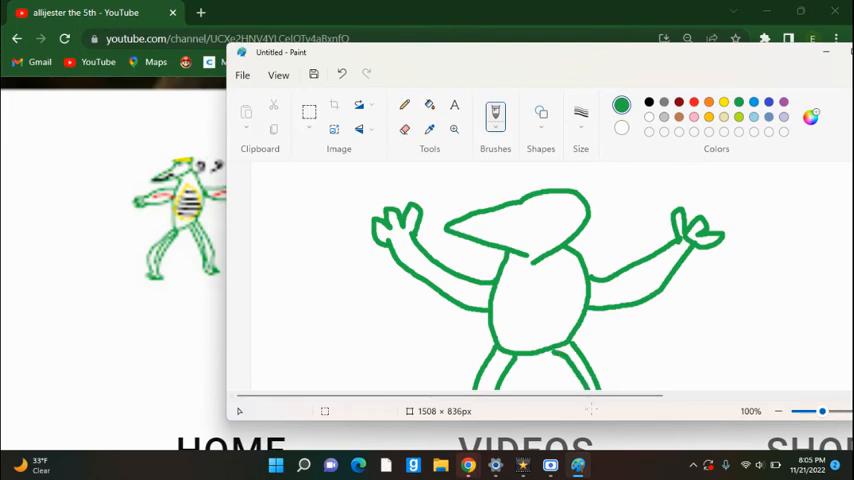
# Draw a yellow belly oval with black stripes and red markings on the arms.
pyautogui.click(722, 104)
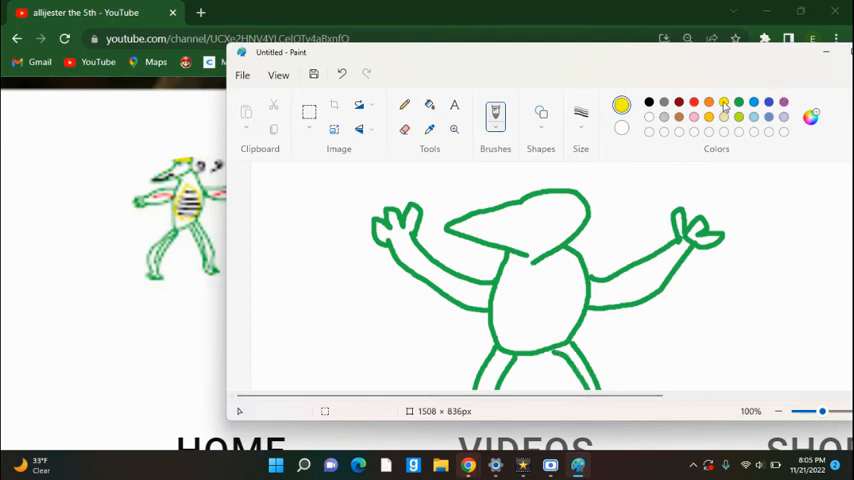
pyautogui.moveTo(524, 276); pyautogui.dragTo(524, 316)
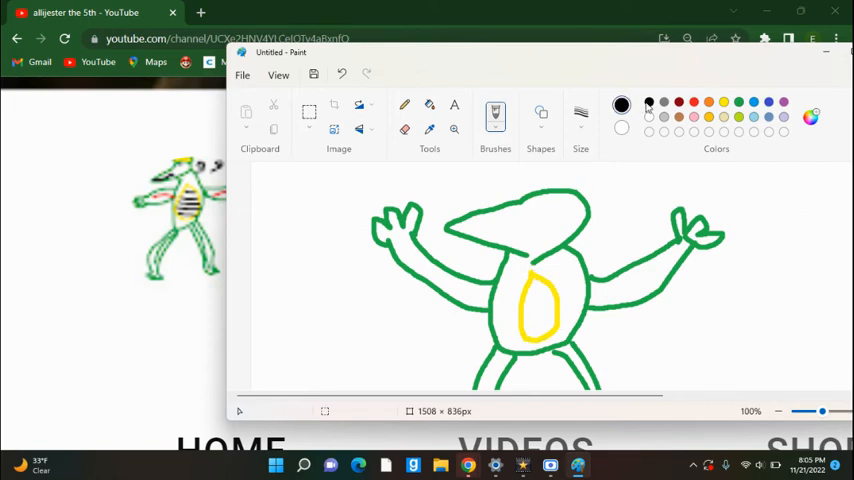
pyautogui.moveTo(524, 296); pyautogui.dragTo(550, 300)
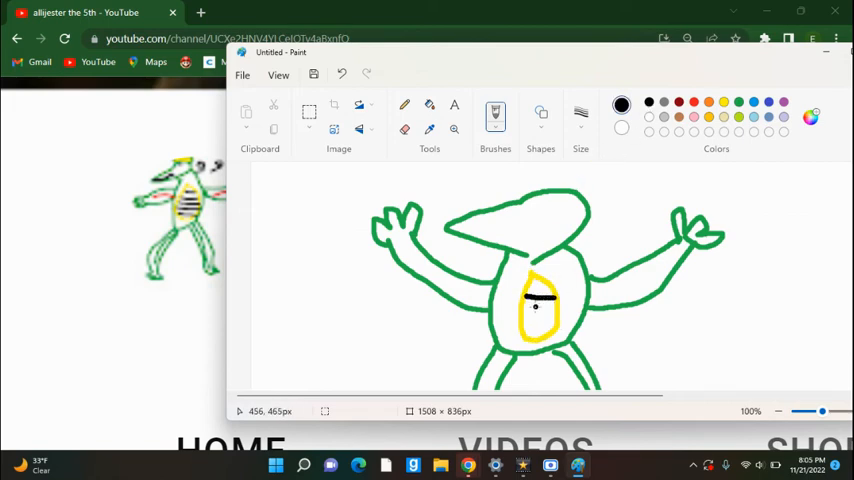
pyautogui.moveTo(524, 296); pyautogui.dragTo(544, 324)
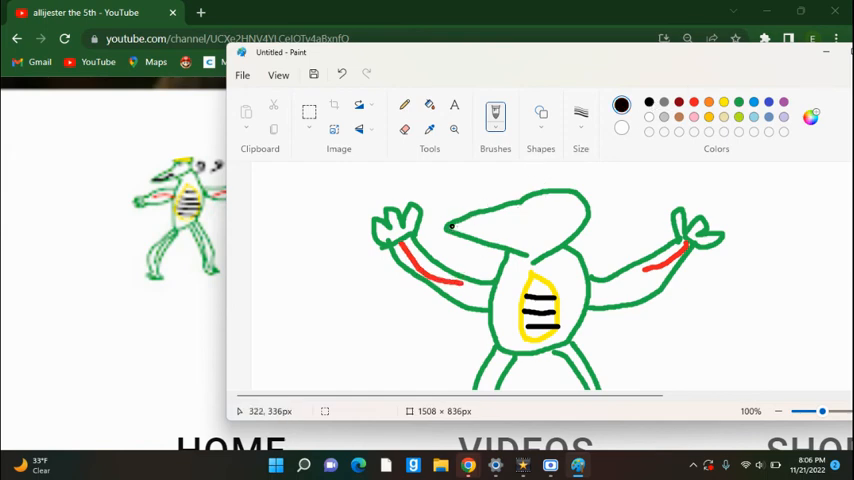
pyautogui.moveTo(450, 230); pyautogui.dragTo(504, 232)
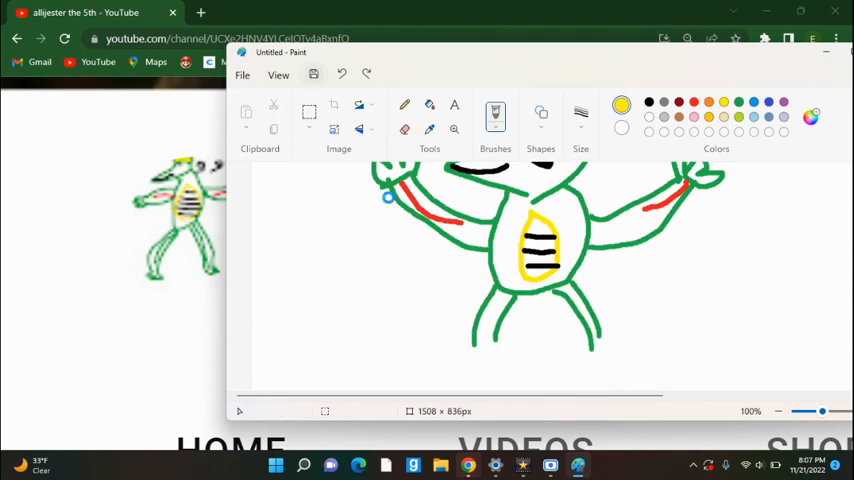
# Save the green creature drawing as 'allijes' PNG in the Downloads folder.
pyautogui.press('Ctrl+s')
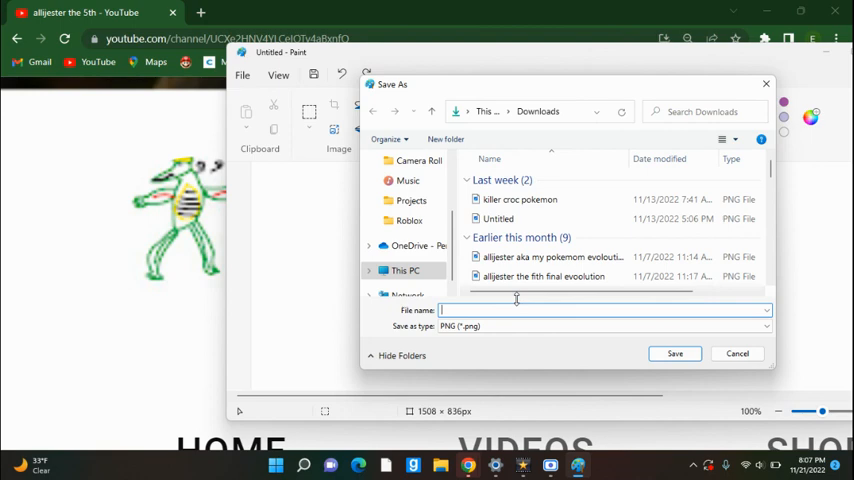
pyautogui.write('allijesterthefith')
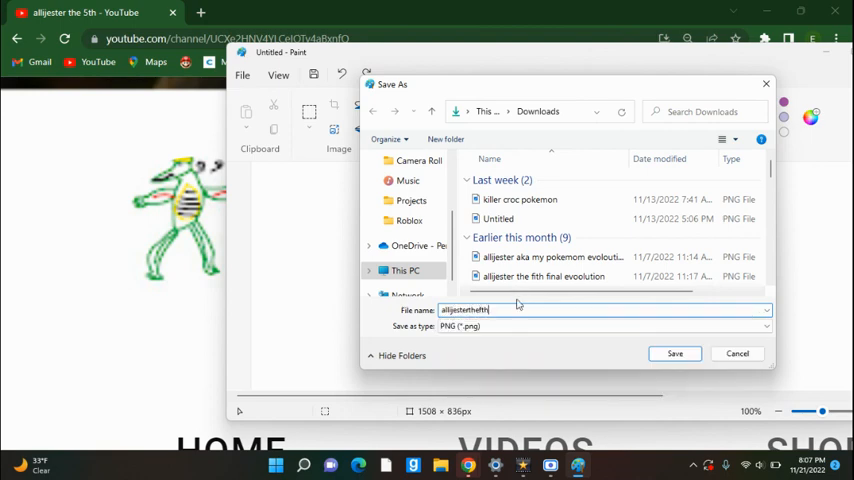
pyautogui.click(676, 352)
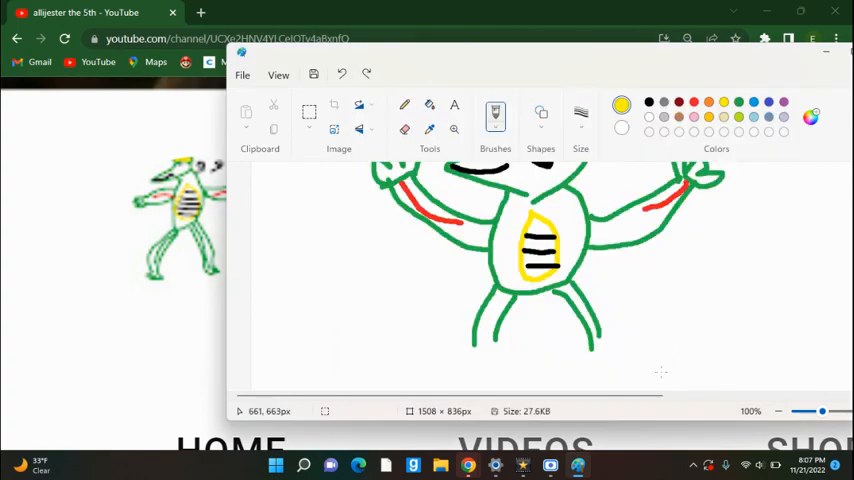